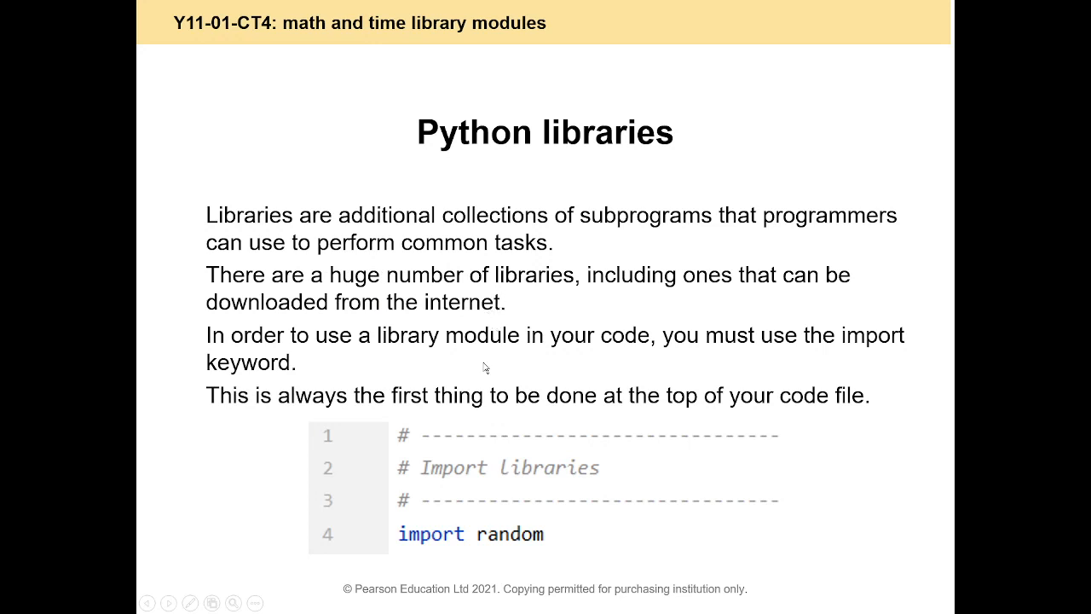
Open the HT7 Activities and Homework (CT1-6) folder and the Programming Language Subset guide
click(423, 491)
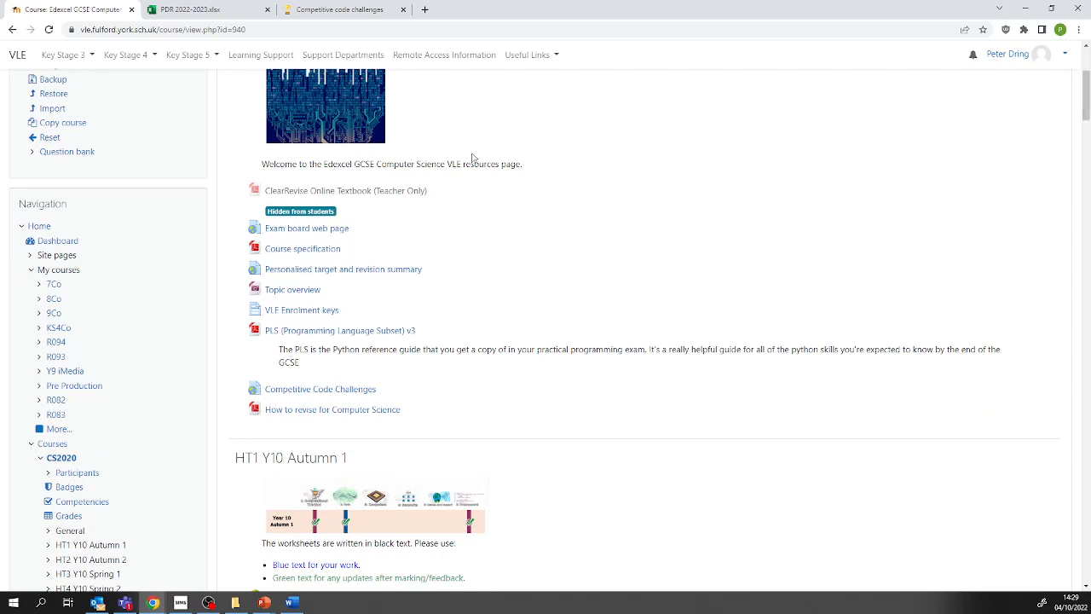
mouse_move(303, 270)
text(ht7)
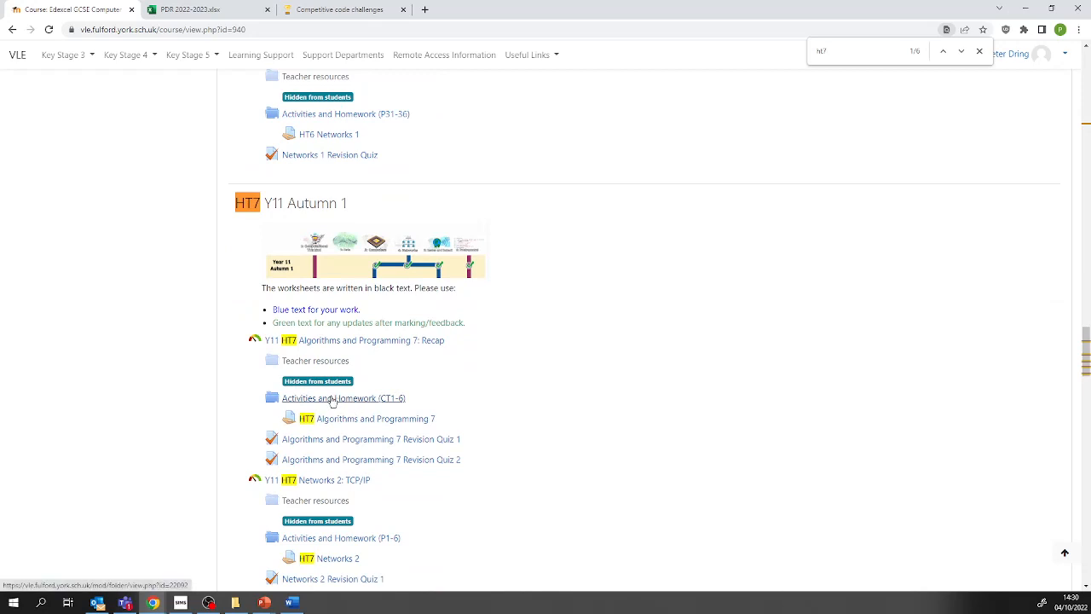
click(345, 399)
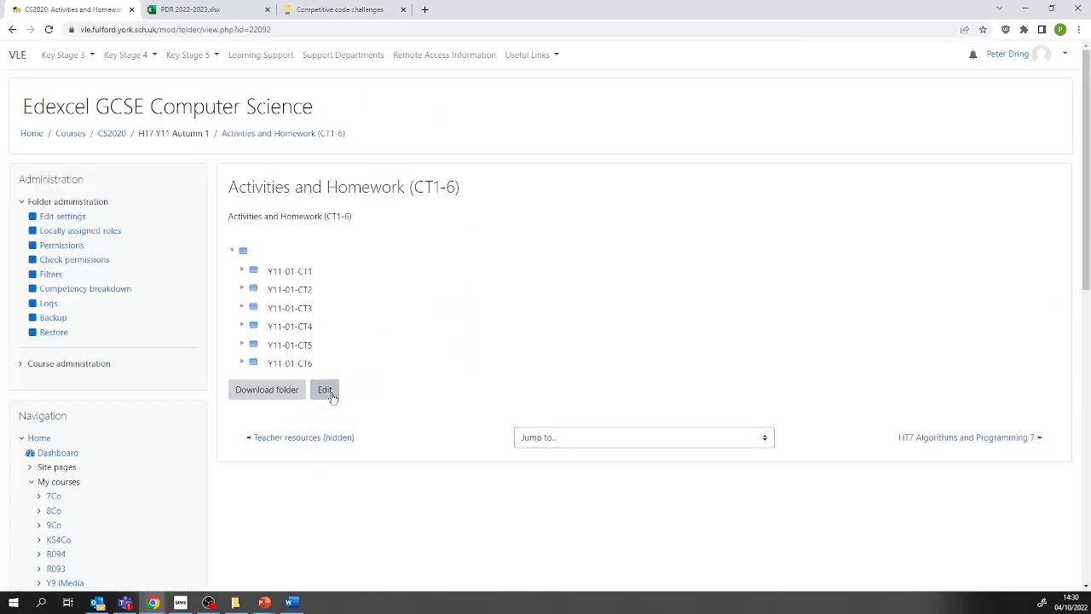
click(242, 325)
text(rand)
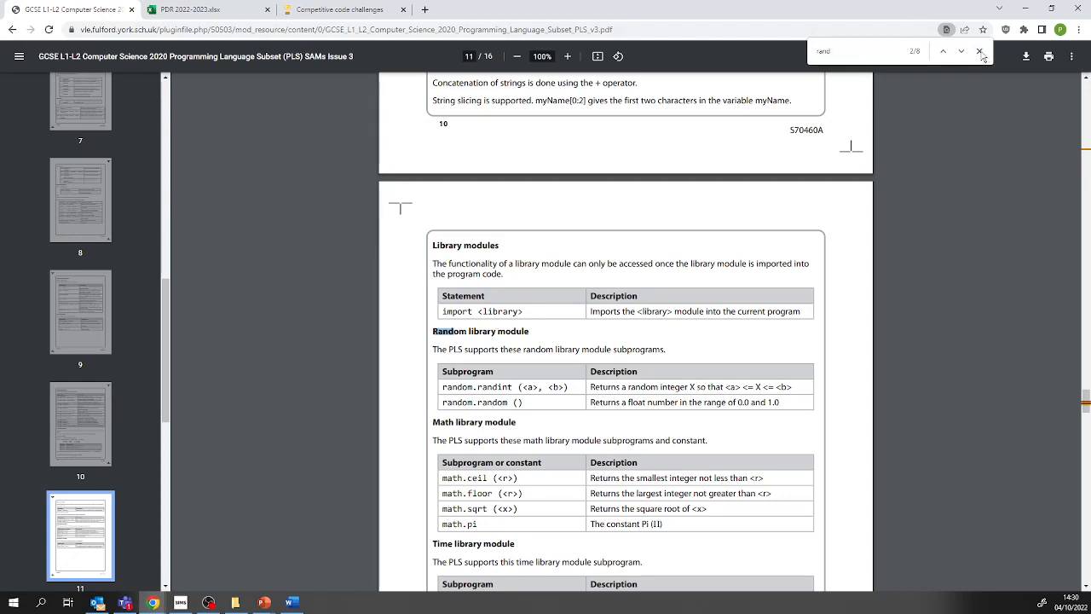
Switch from the PLS guide's Random module page to the Y11-01-CT4 activities document
click(961, 51)
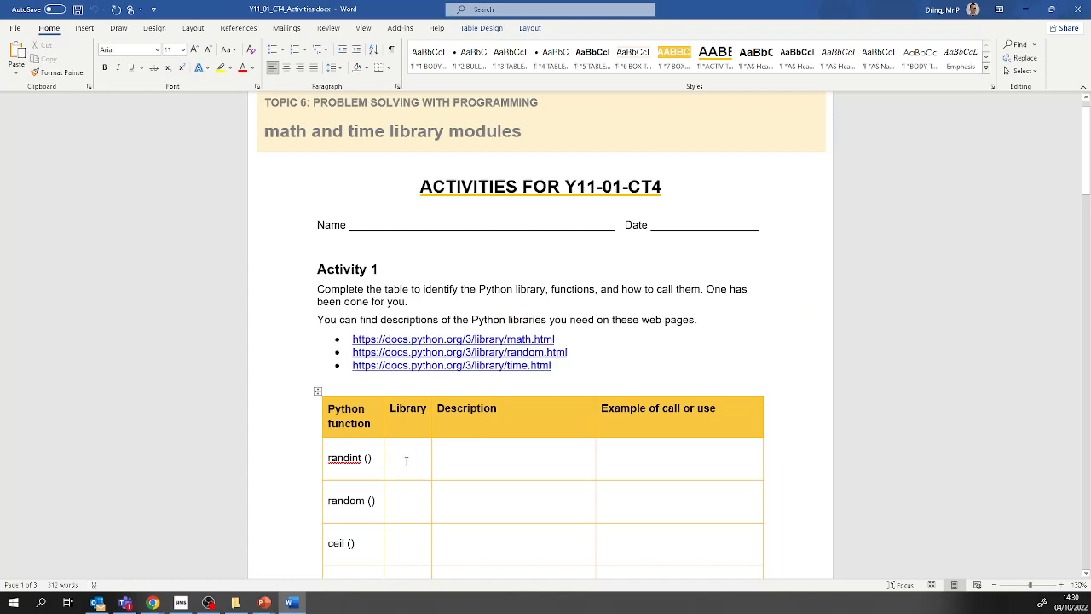
Fill the randint() row with library Random and 'Returns a random integer between a minimum and a maximum'
scroll(down, 3)
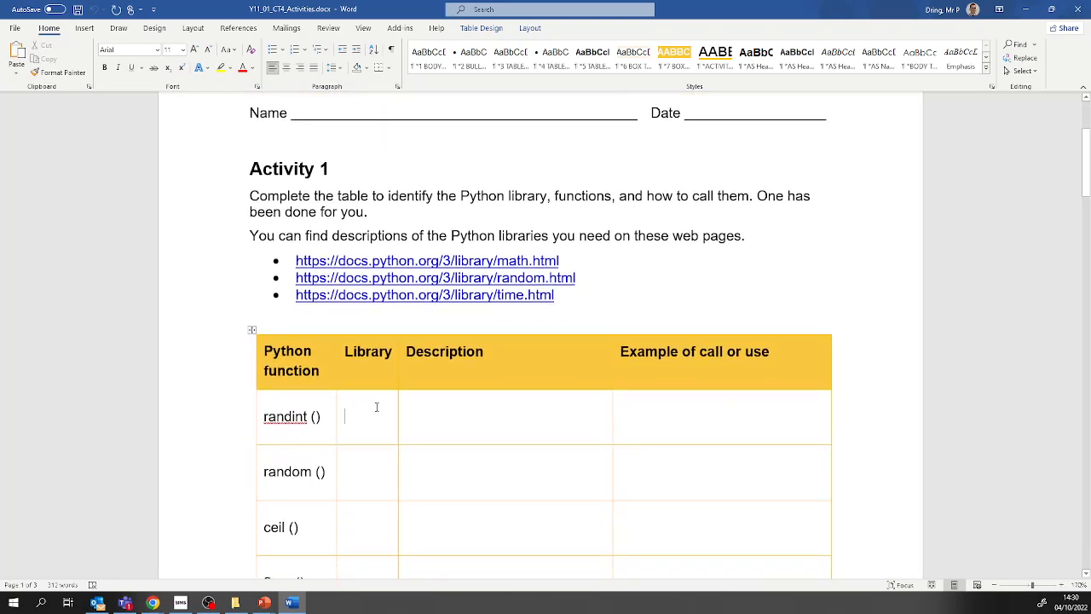
text(ran)
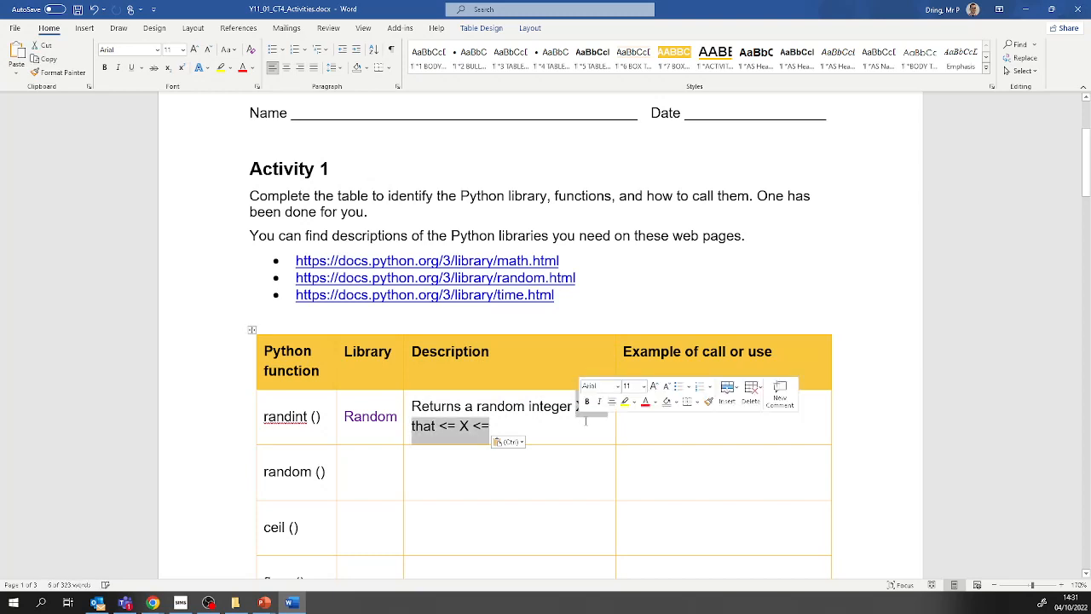
text(between a num)
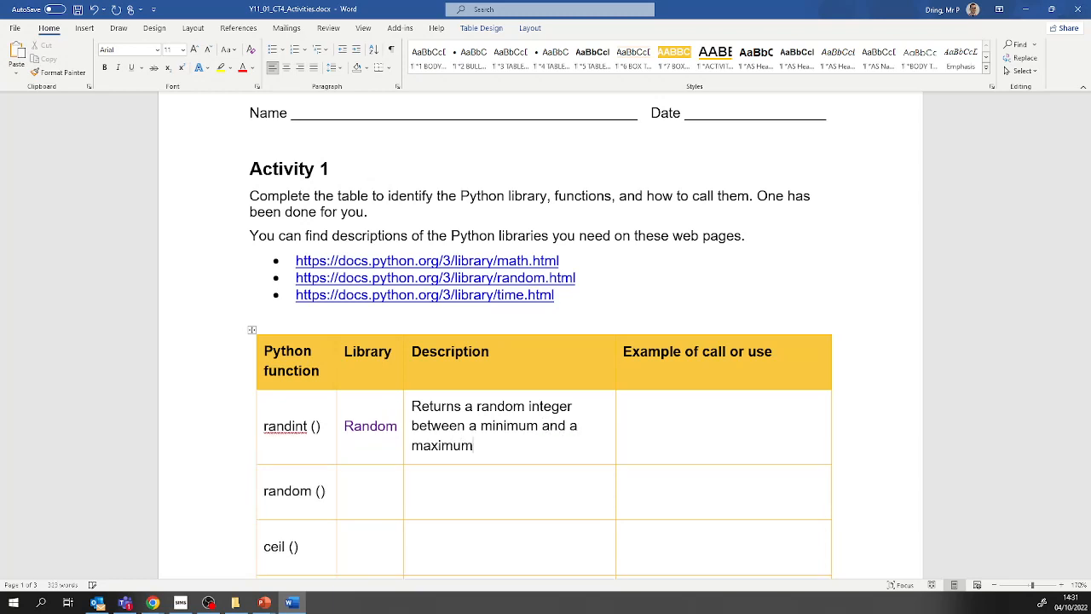
click(634, 392)
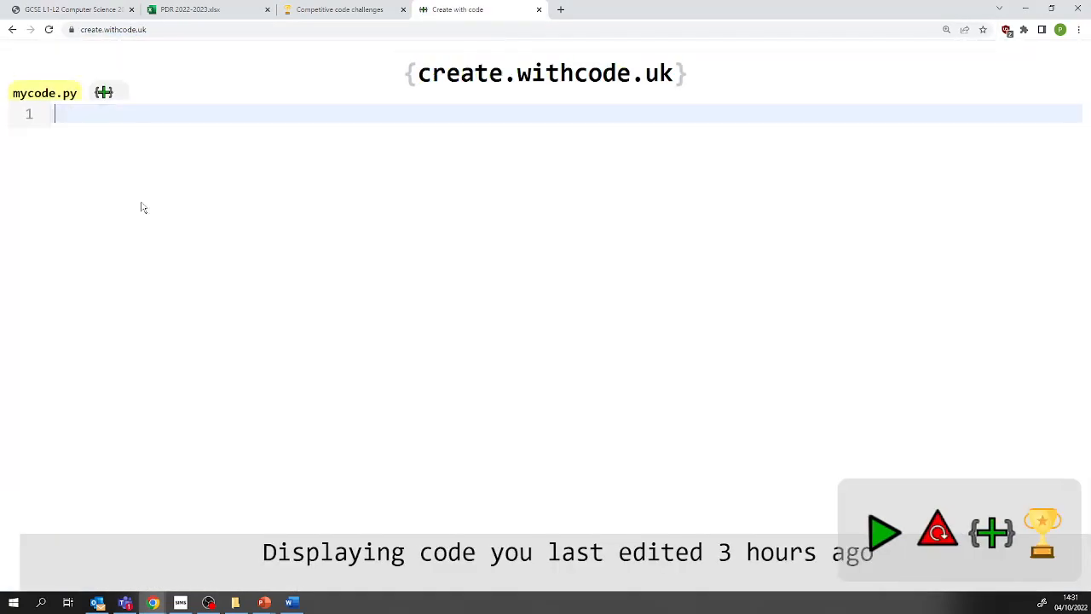
Write import random and print(random.randint(100, 200)) in the create.withcode.uk editor
text(import ranbd)
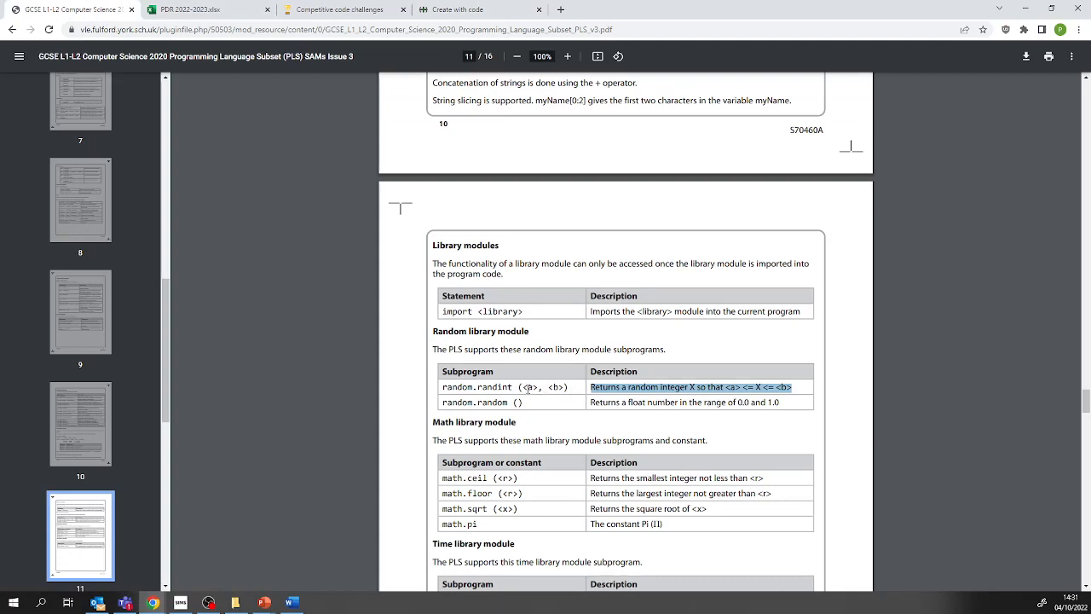
click(457, 10)
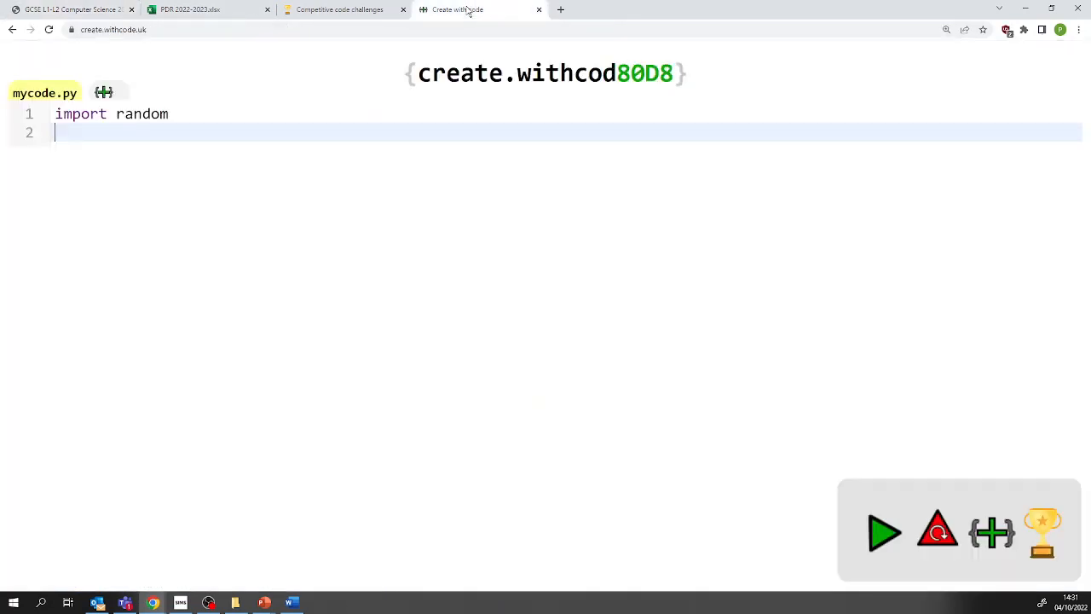
text(ra)
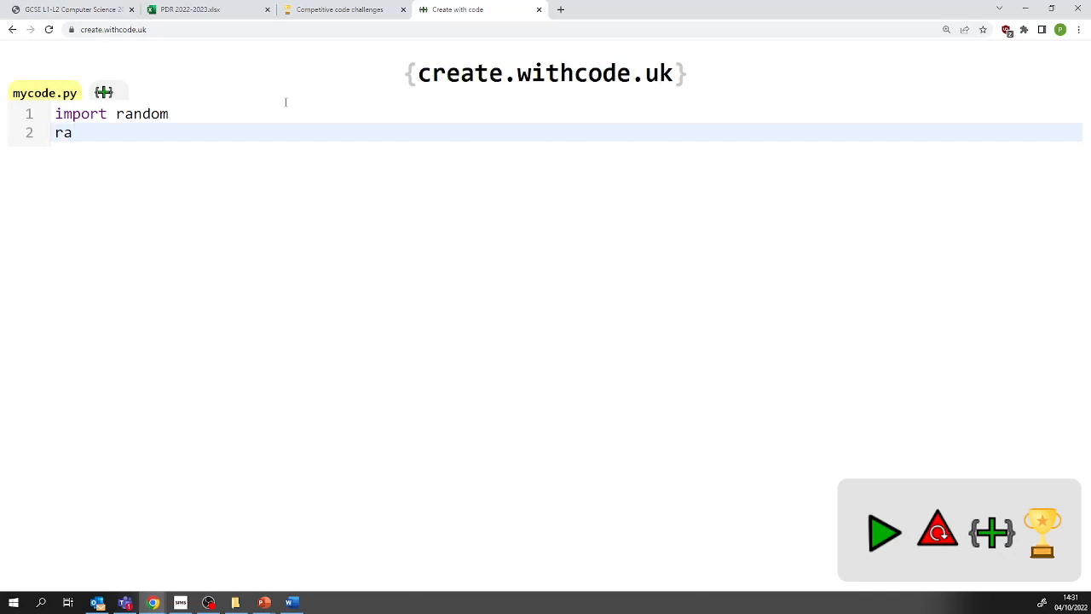
text(ndom.randint)
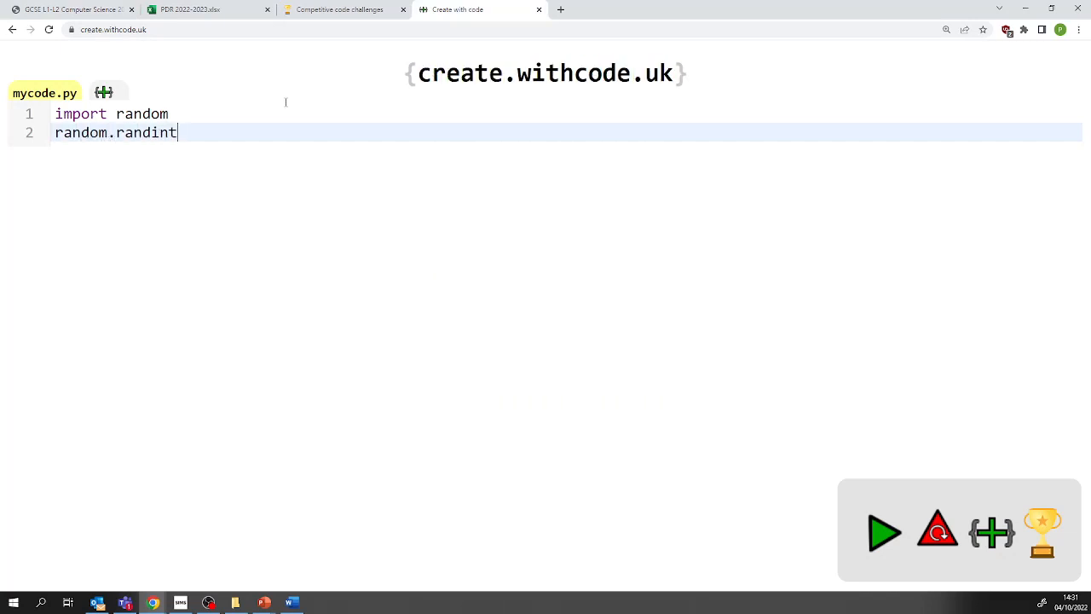
text((100)
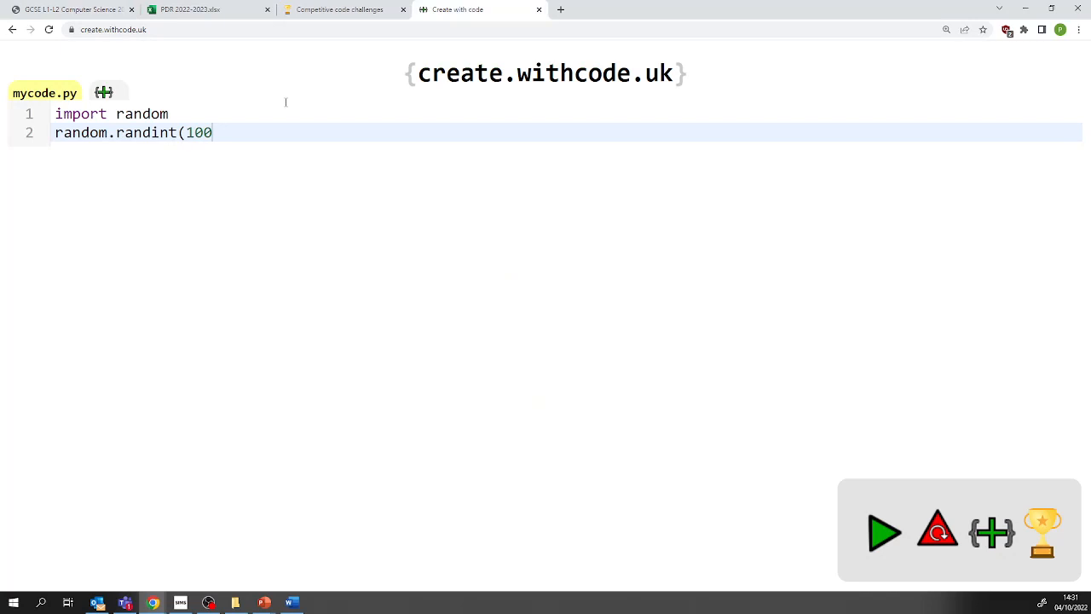
text(, 200)))
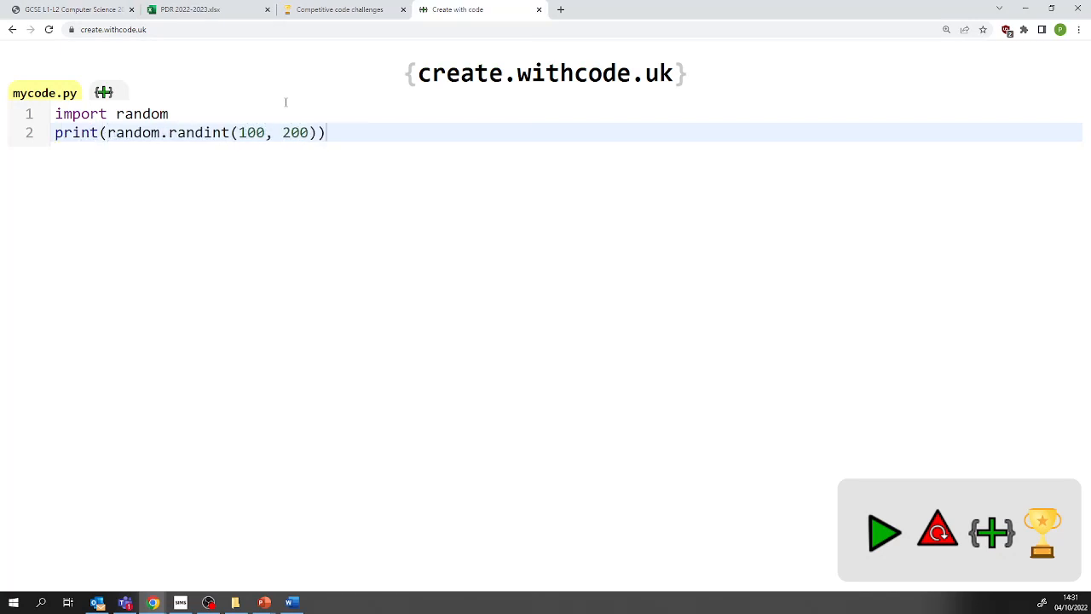
click(883, 532)
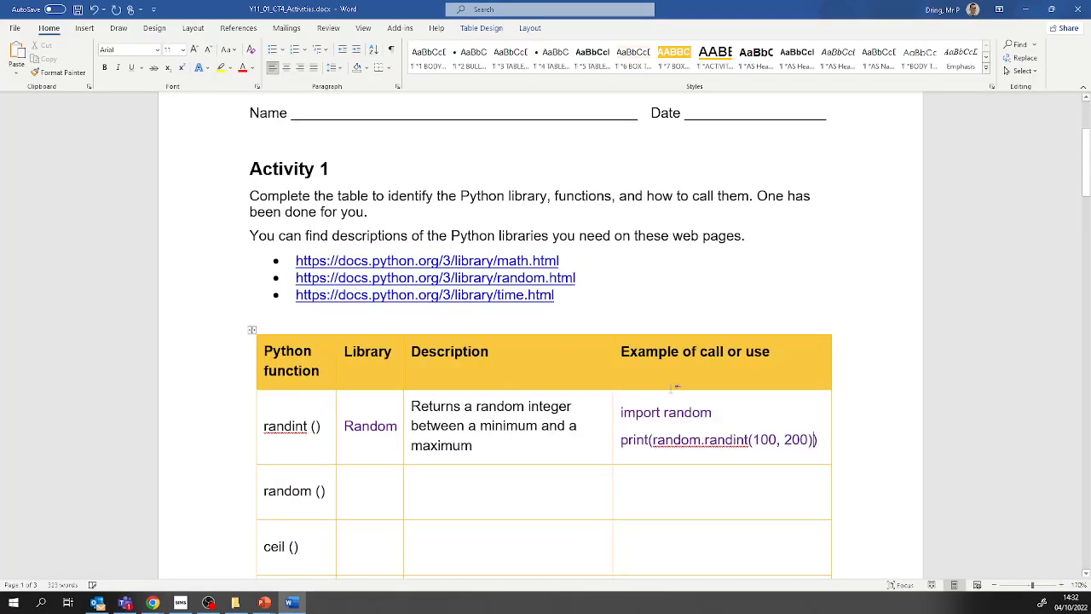
Move down past the randint example to Activity 2's solid-shapes volume formula table
scroll(down, 3)
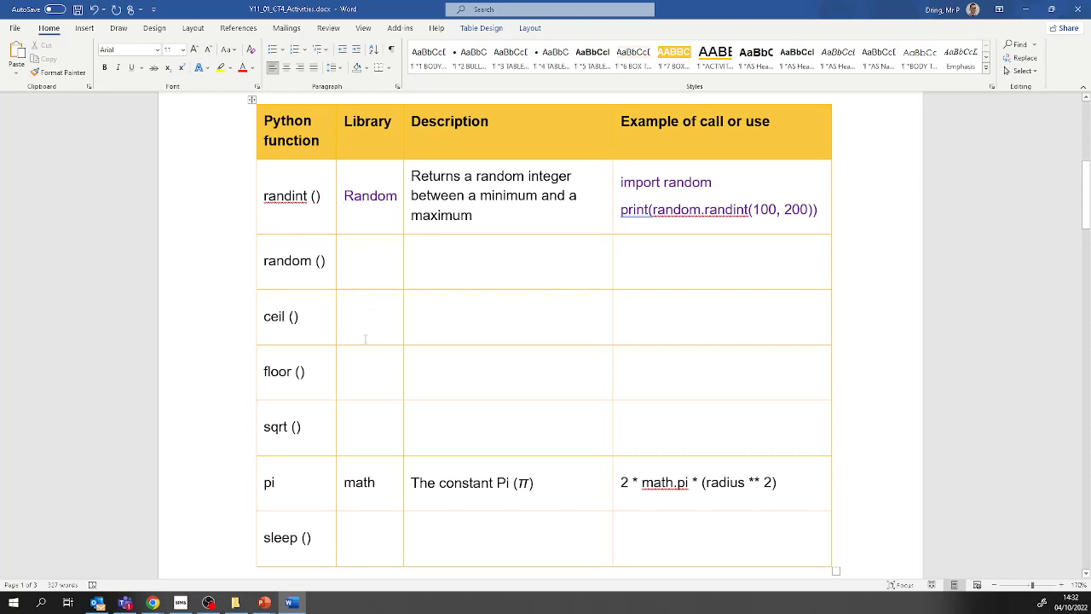
click(344, 259)
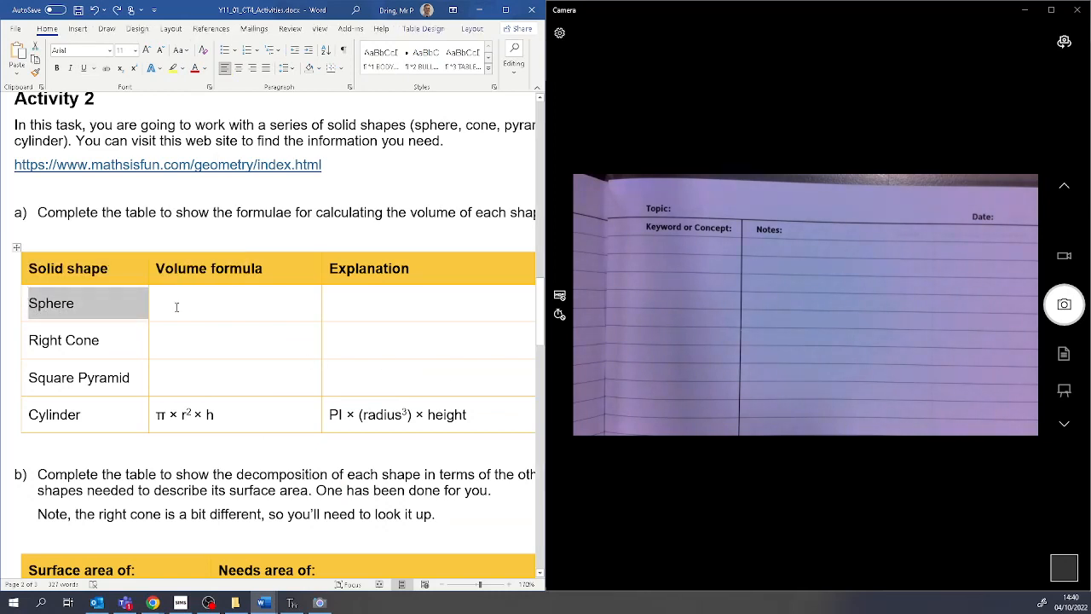
Select the Right Cone label, then place the cursor in the Sphere volume formula cell
click(416, 307)
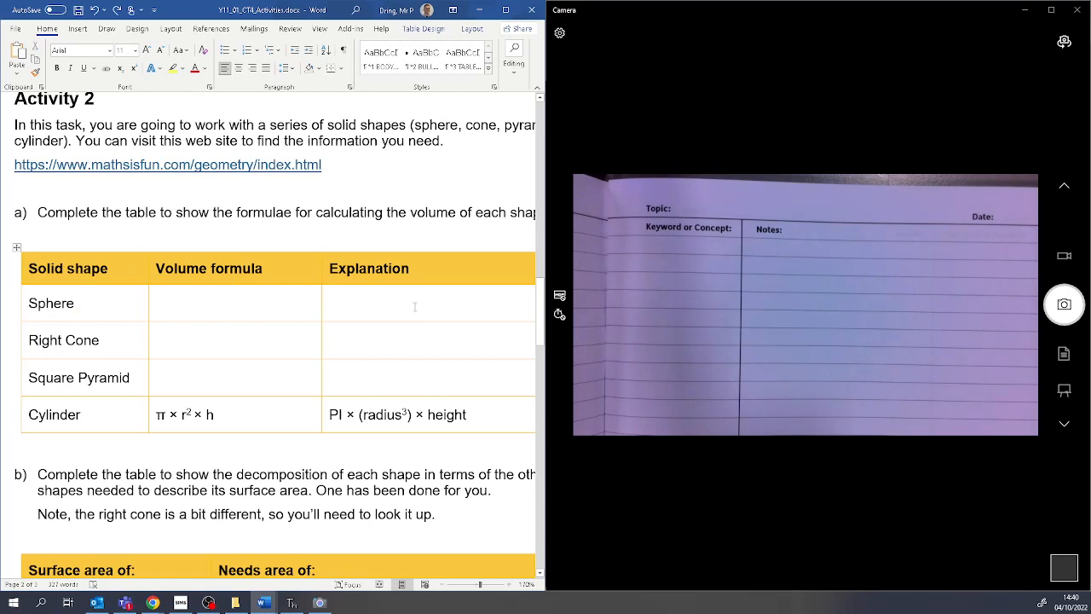
double_click(52, 339)
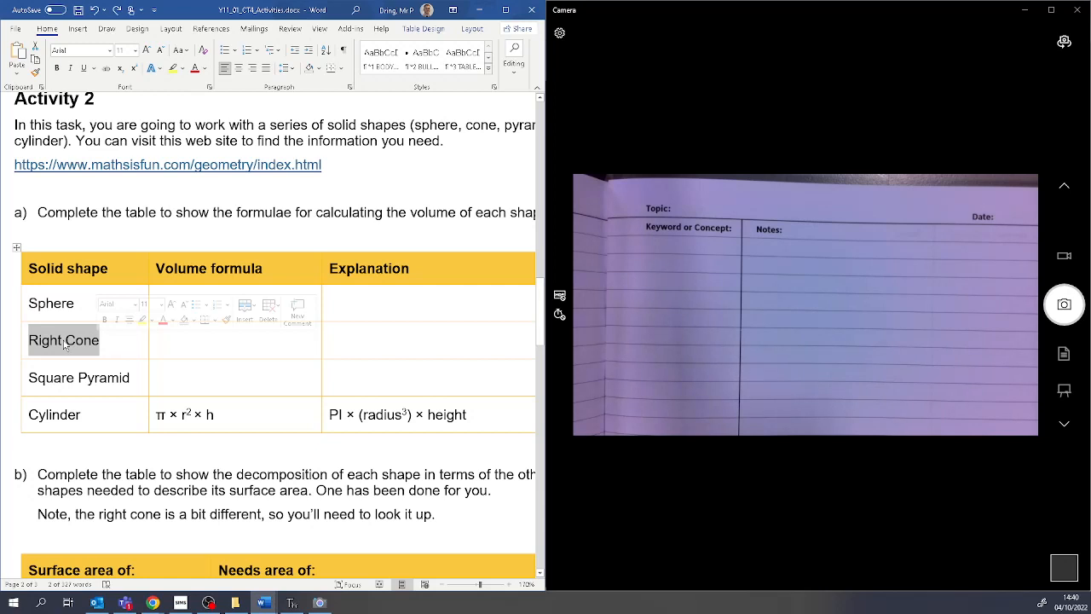
click(204, 340)
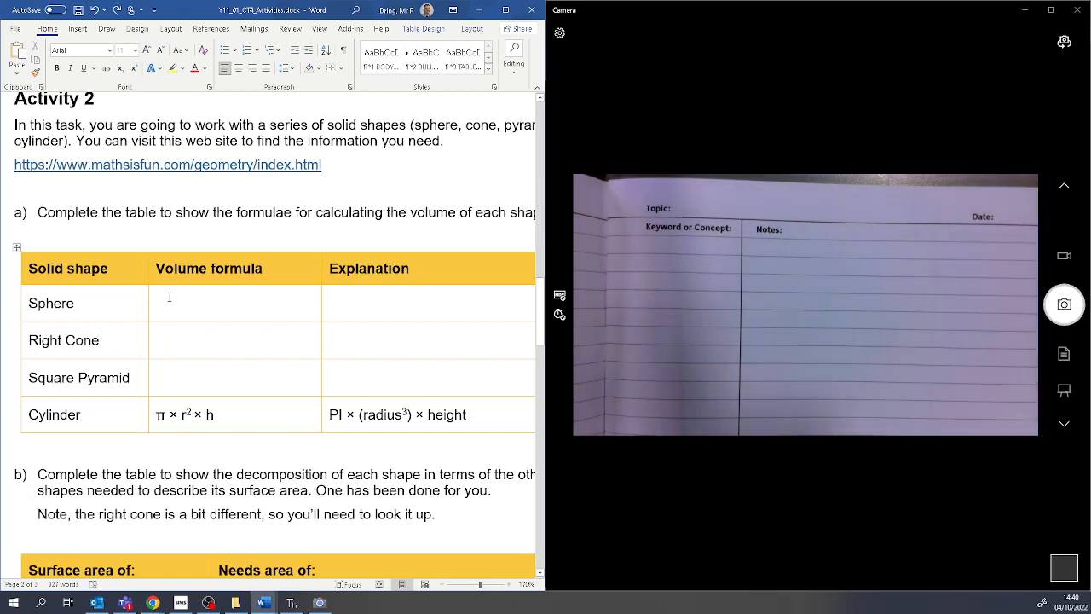
click(171, 304)
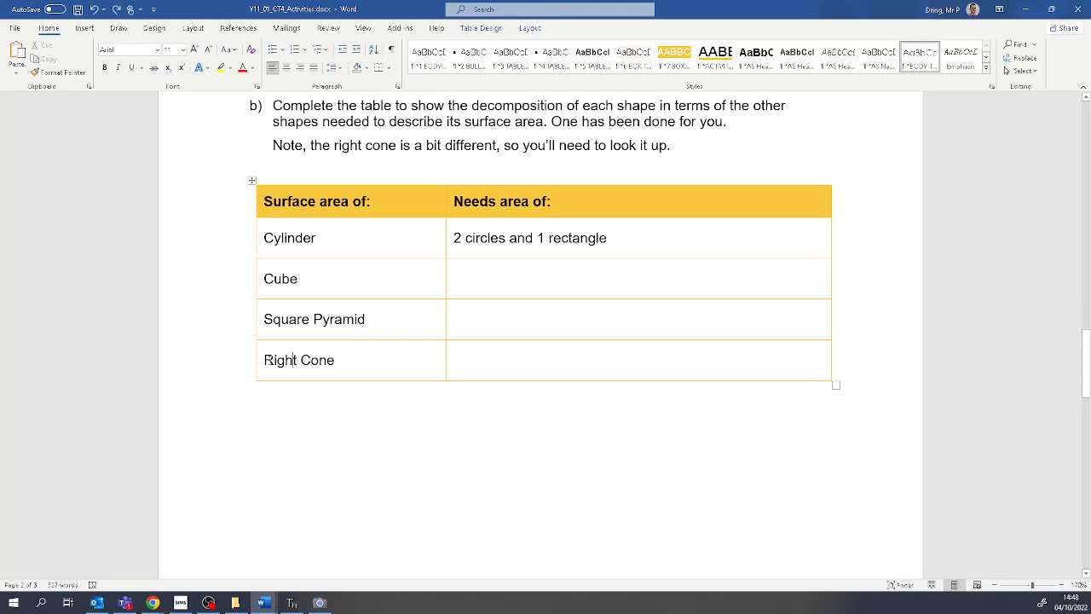
click(255, 358)
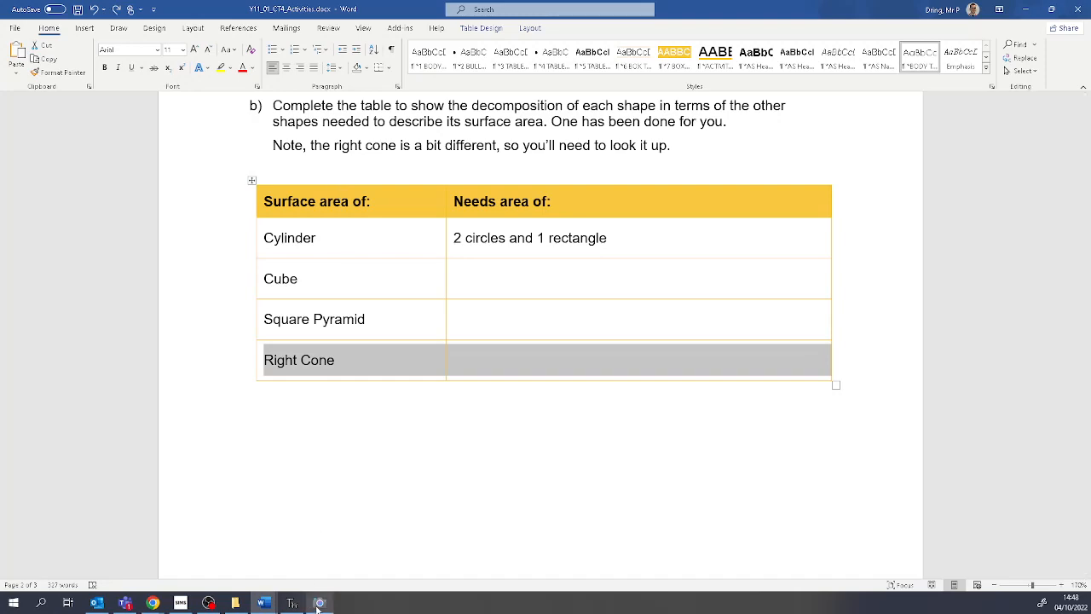
click(320, 603)
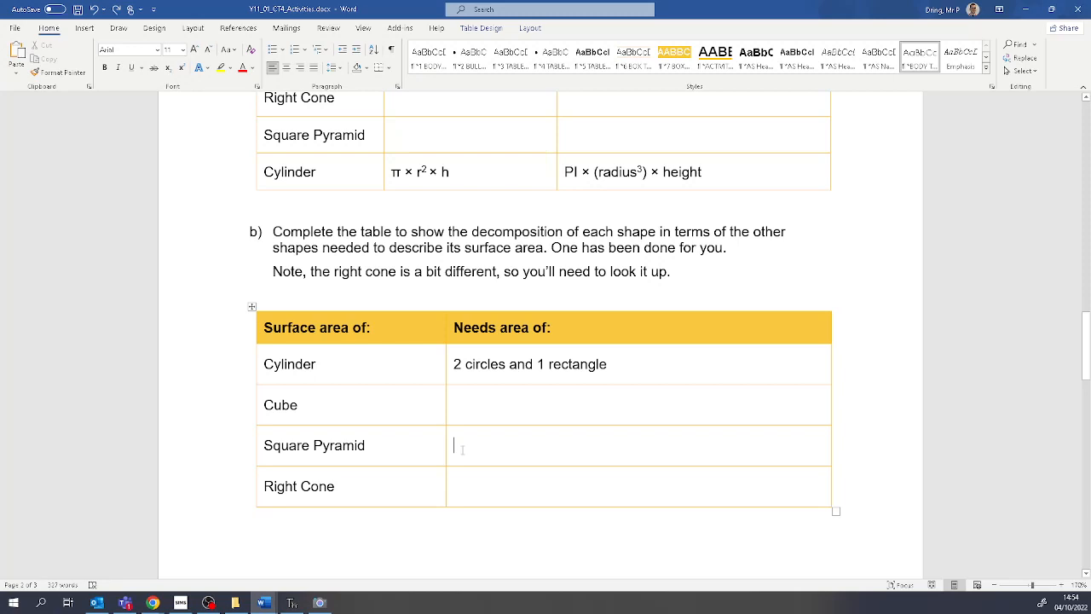
Insert a blank equation in the Square Pyramid row's 'Needs area of' cell
click(86, 27)
text(a)
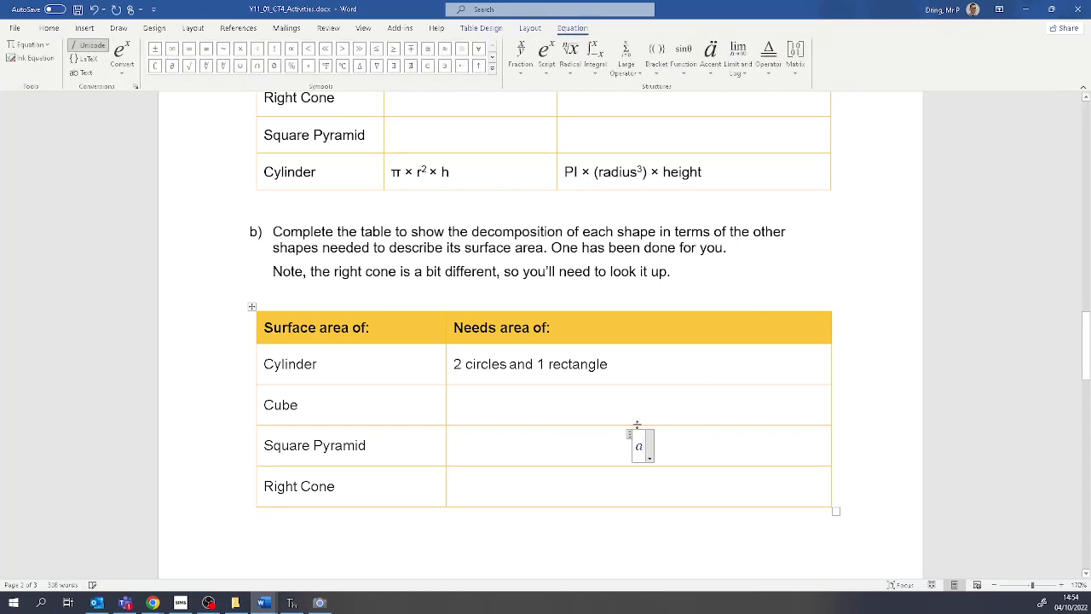
Build the equation s = √(r² + h²) with a square-root radical and superscript 2 on r and h
text(S)
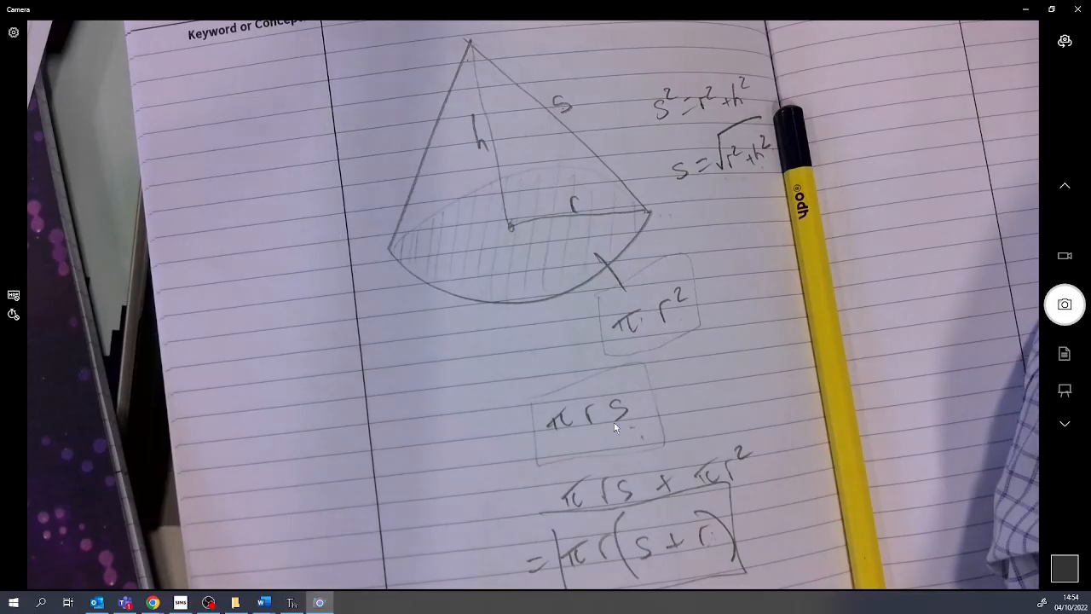
mouse_move(703, 168)
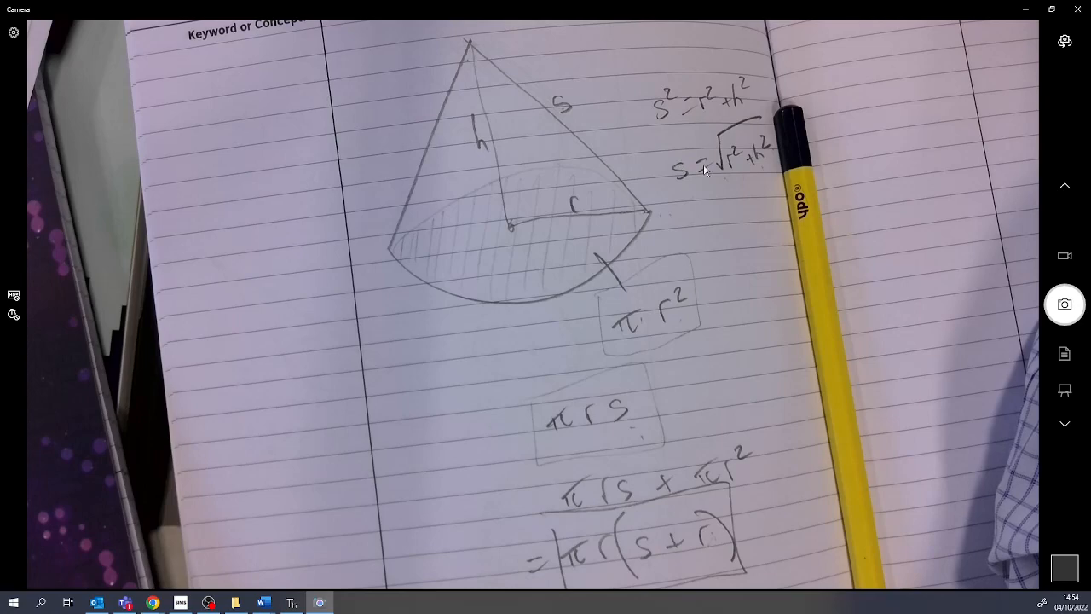
mouse_move(768, 153)
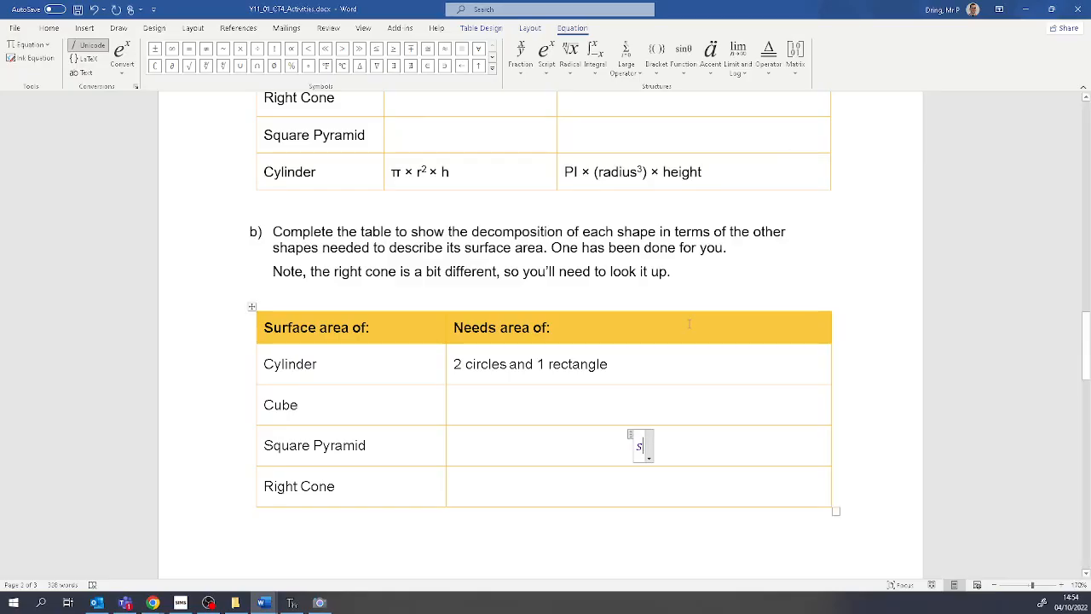
text(=)
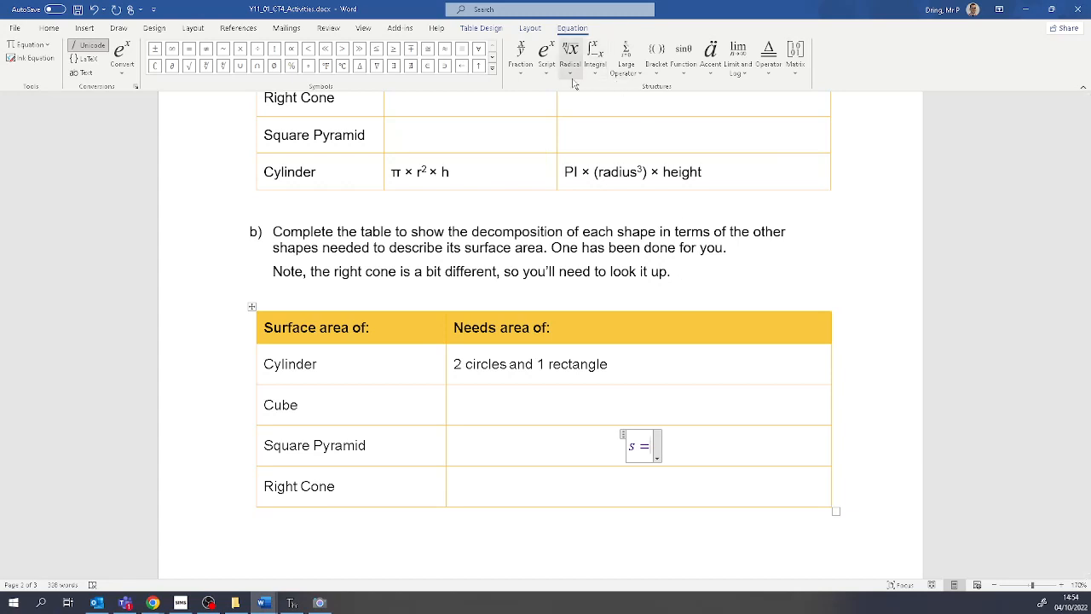
click(569, 54)
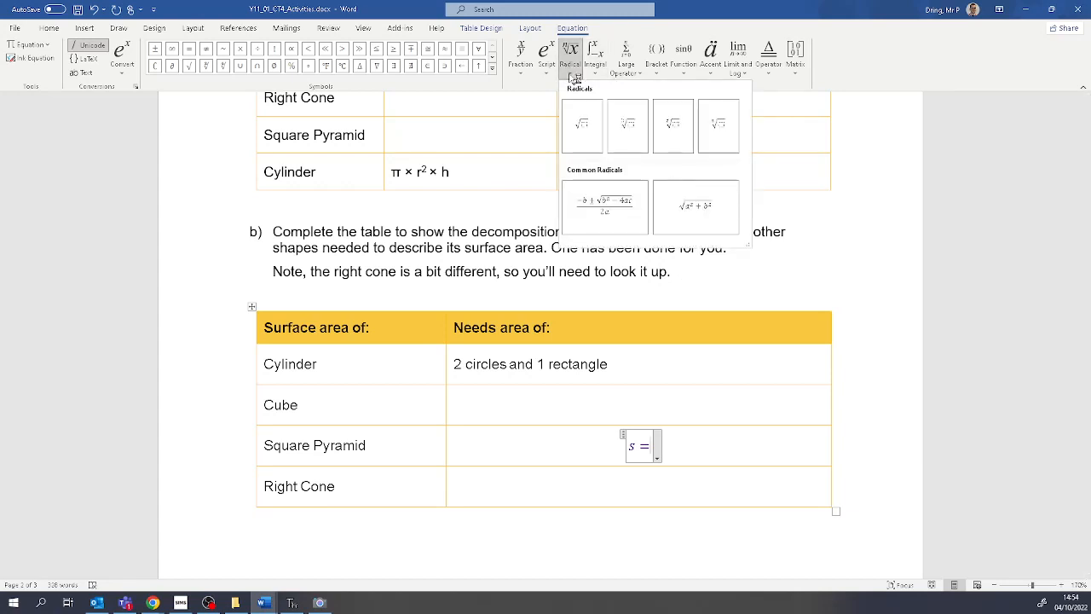
click(581, 126)
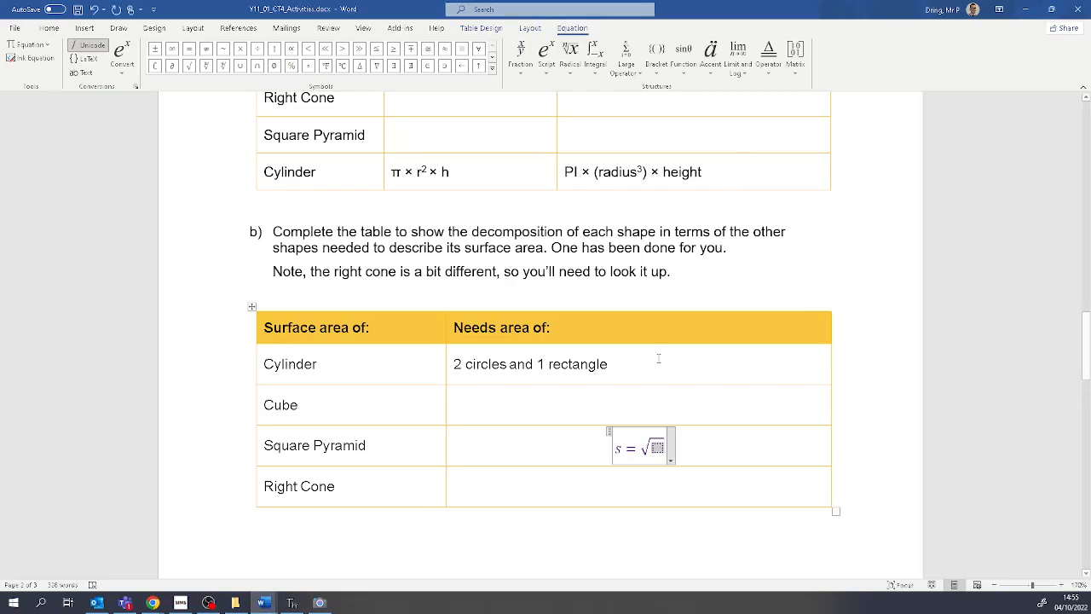
text(r +)
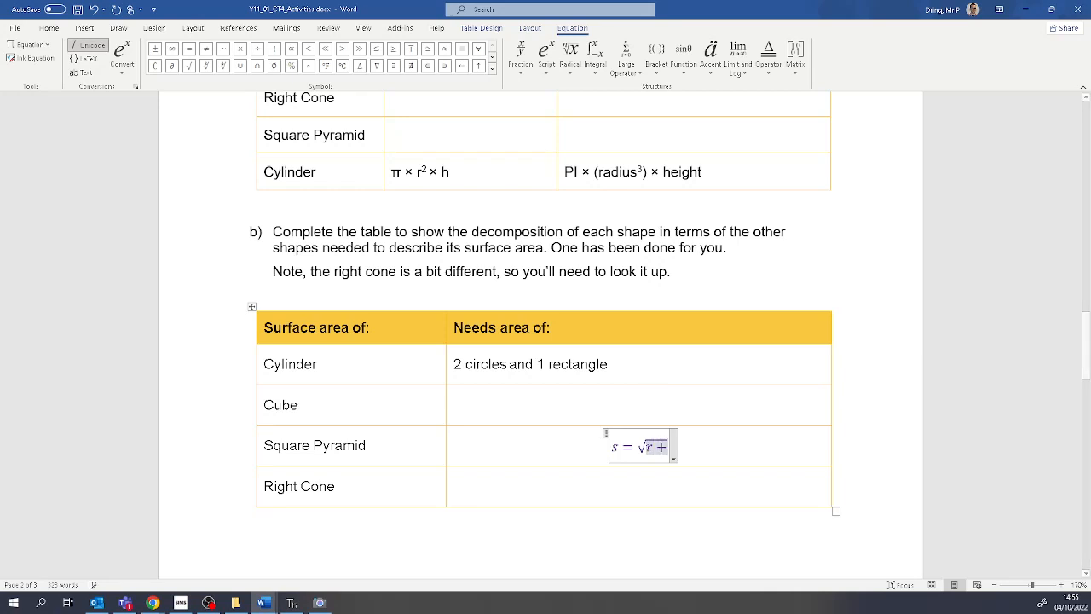
text(h)
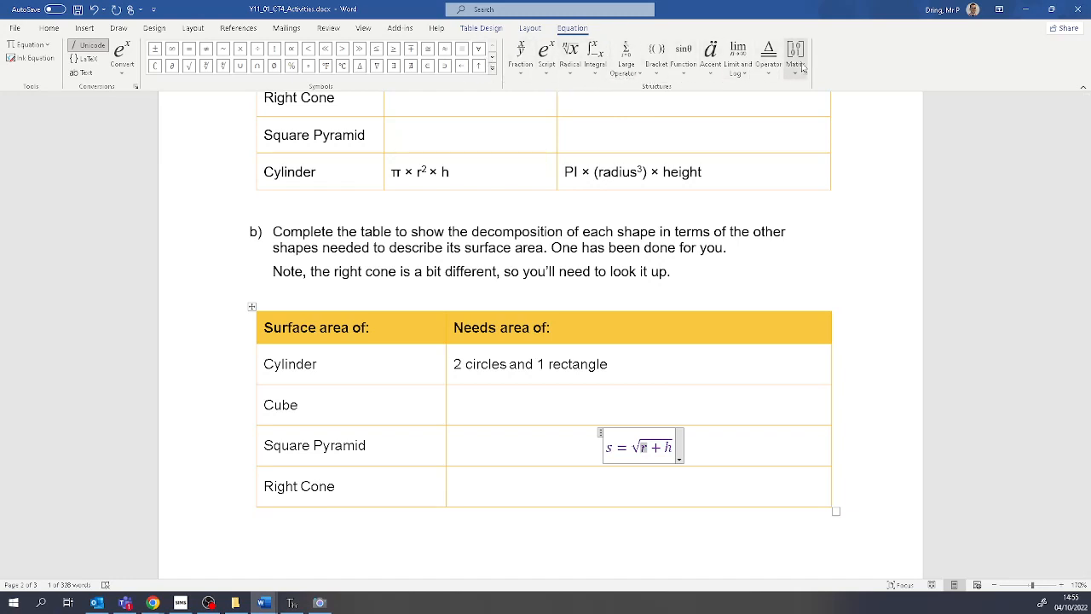
click(546, 53)
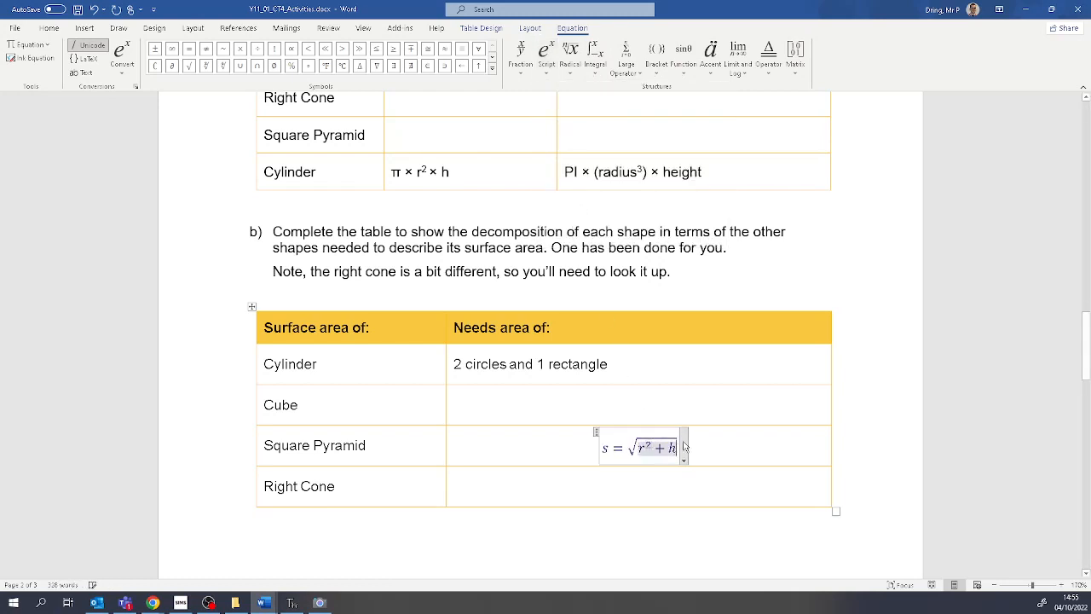
click(546, 51)
text(²)
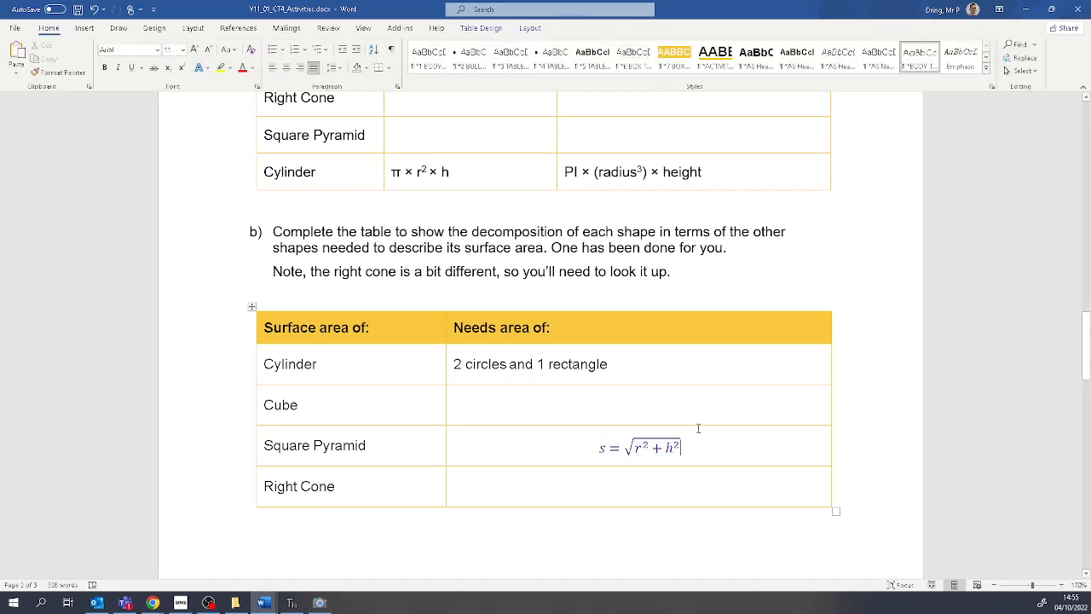
Reach the cone surface-area Extension task, checking the camera notes view alongside
scroll(down, 3)
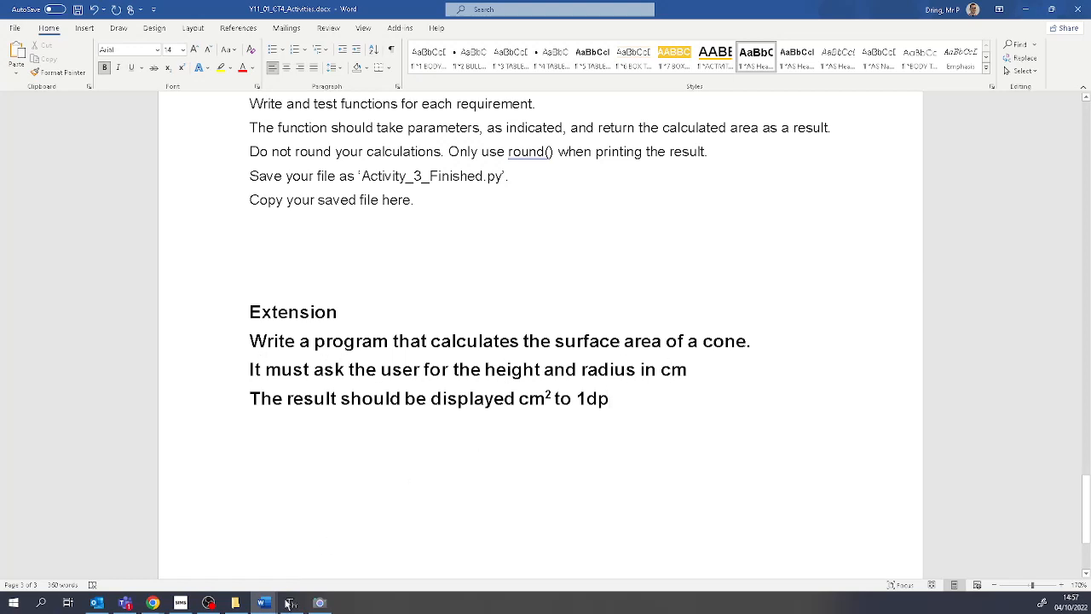
click(319, 604)
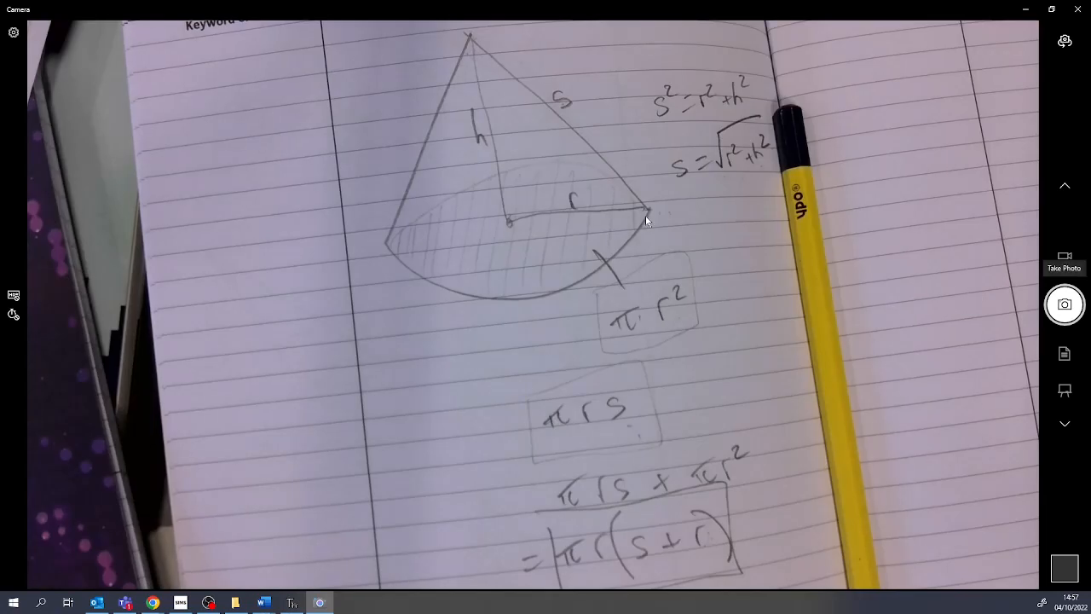
click(262, 604)
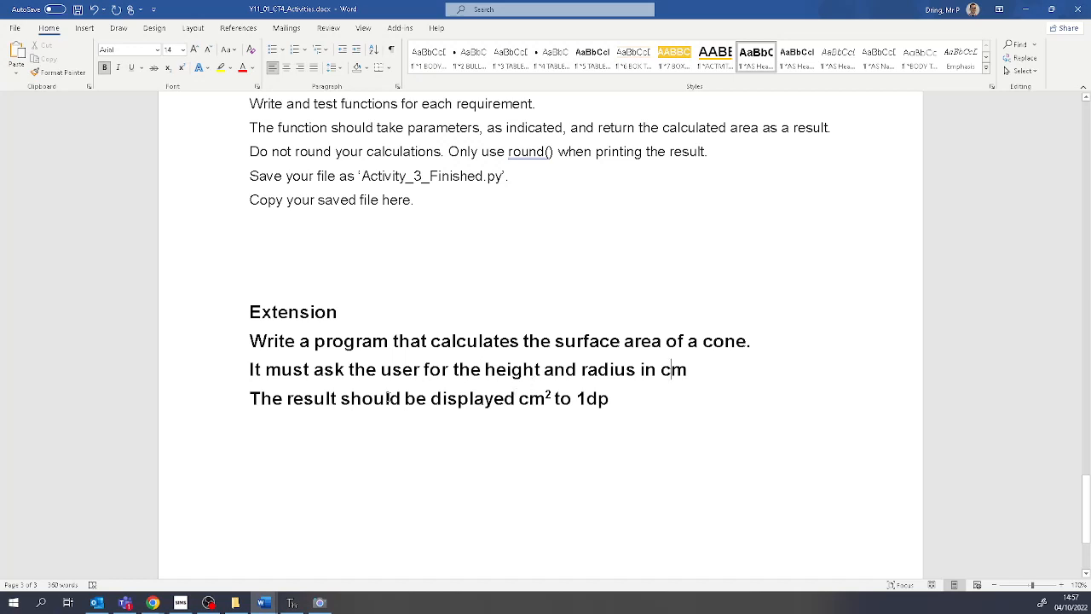
drag(429, 399, 553, 399)
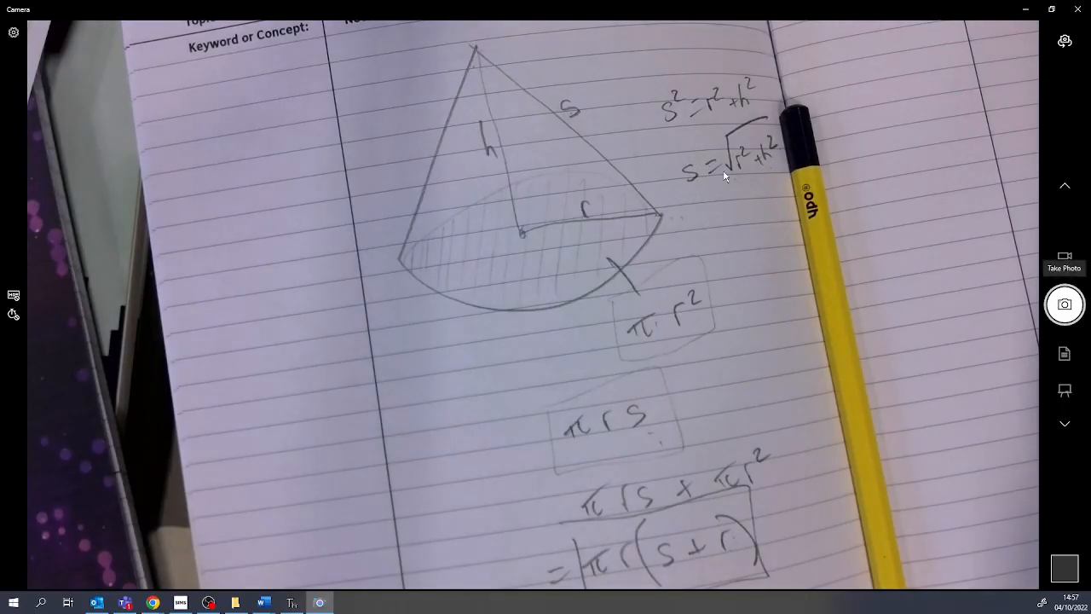
mouse_move(594, 578)
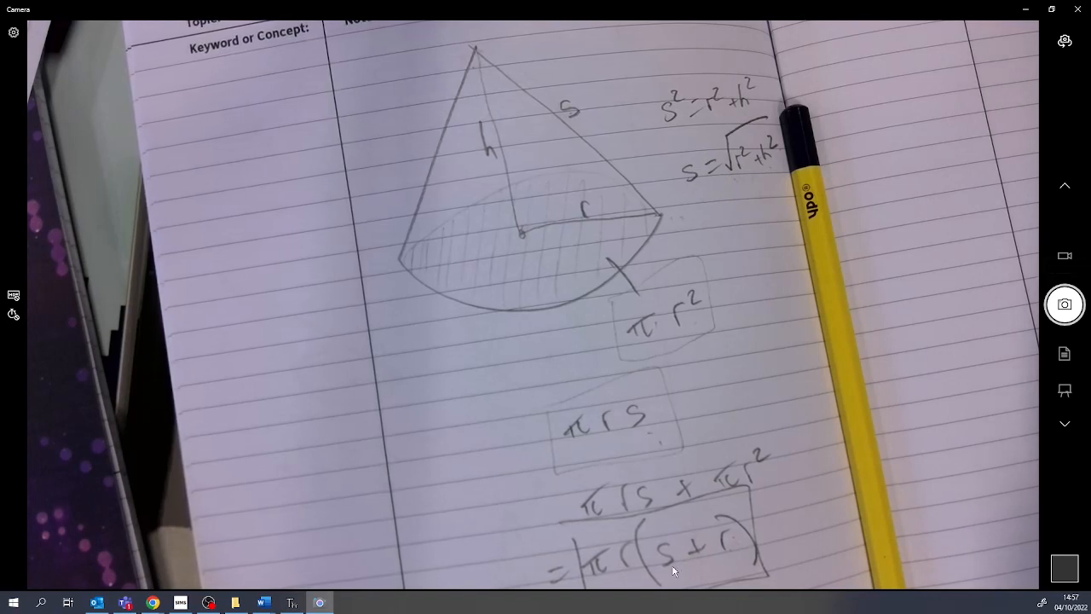
click(263, 603)
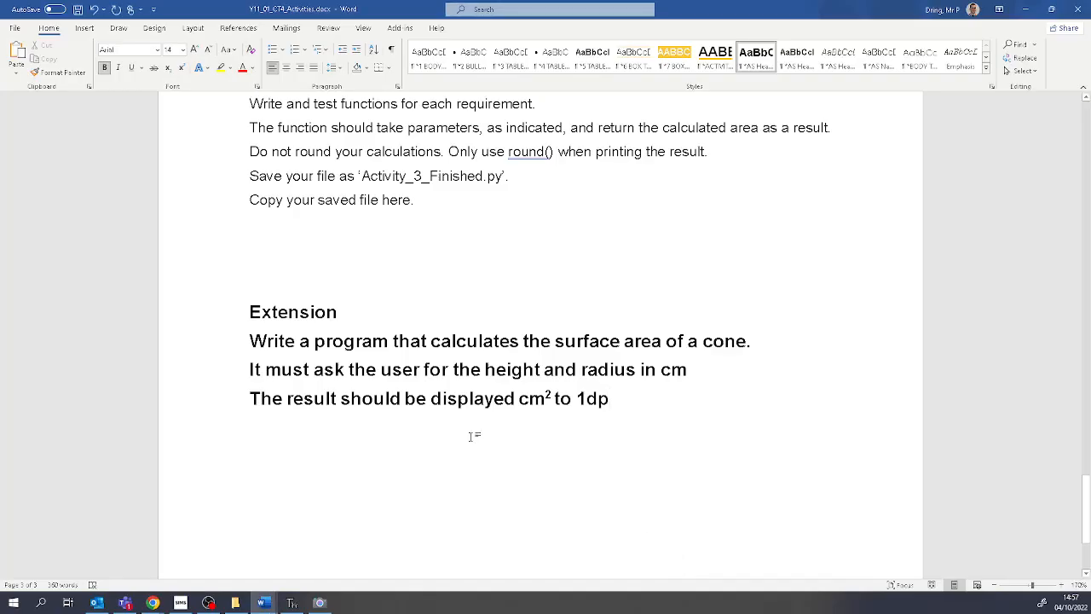